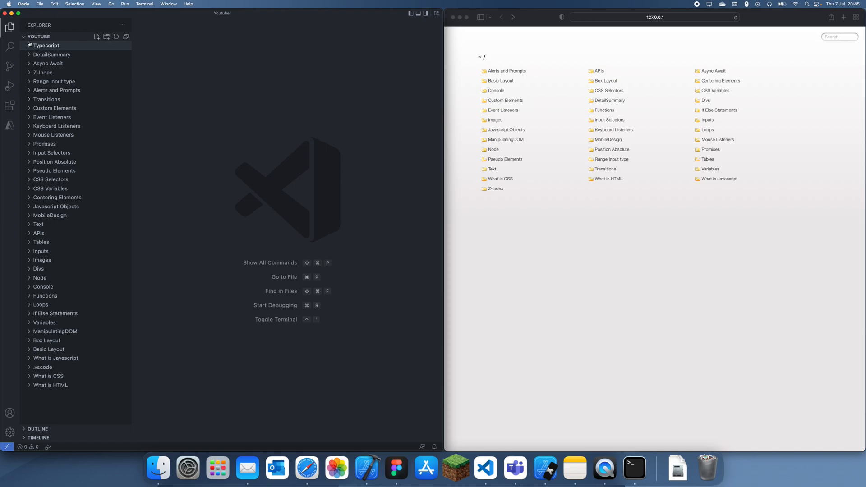
# Step: Open script.ts from the Typescript folder in the Explorer
pyautogui.click(46, 55)
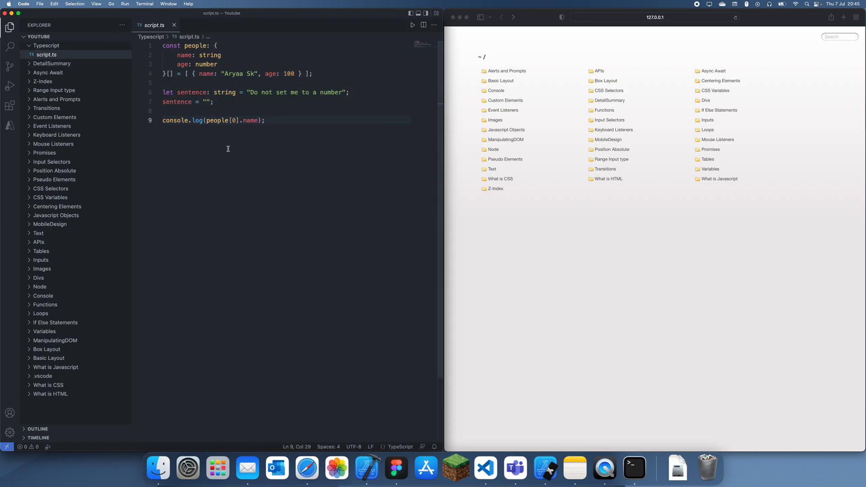
pyautogui.moveTo(307, 156)
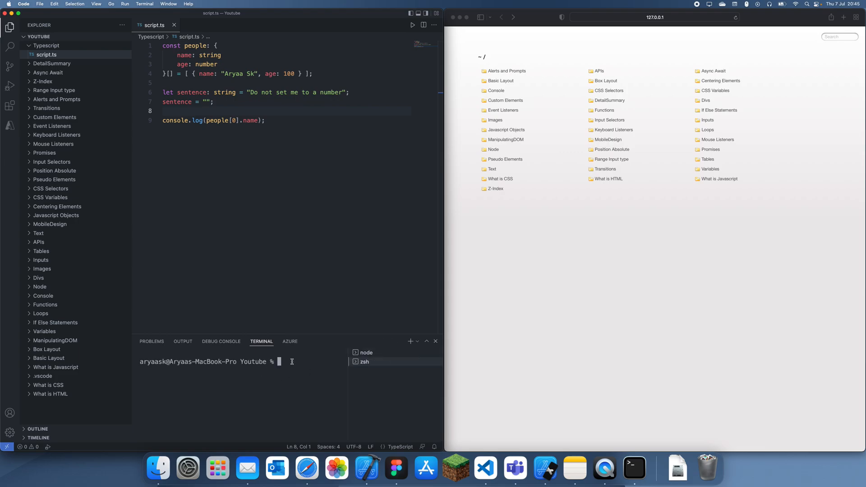
# Step: Move the terminal into the Typescript folder with cd Typescript
pyautogui.write('cd')
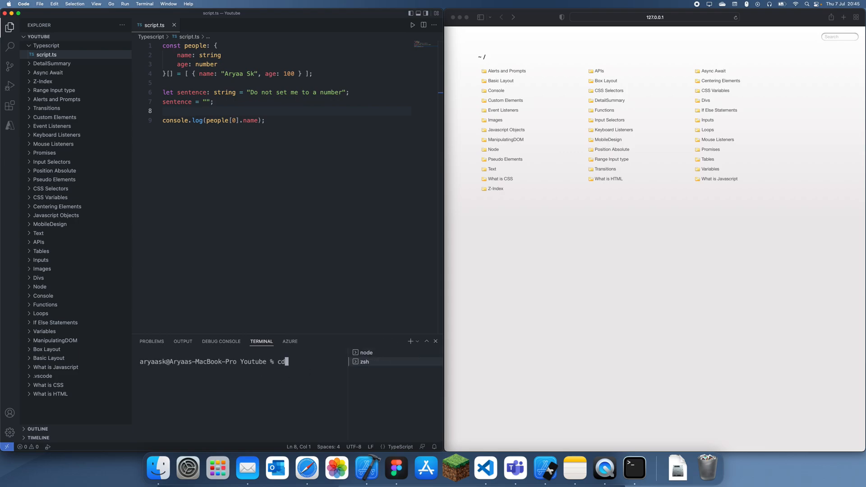
pyautogui.write('Typescript')
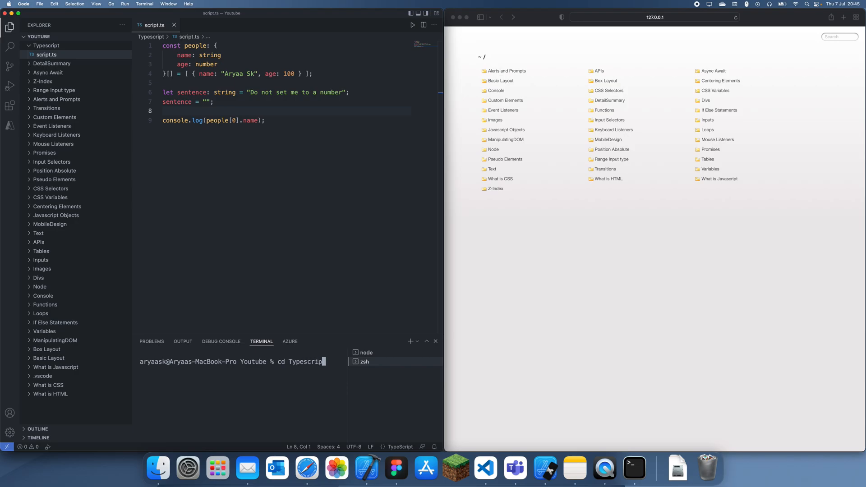
pyautogui.press('Return')
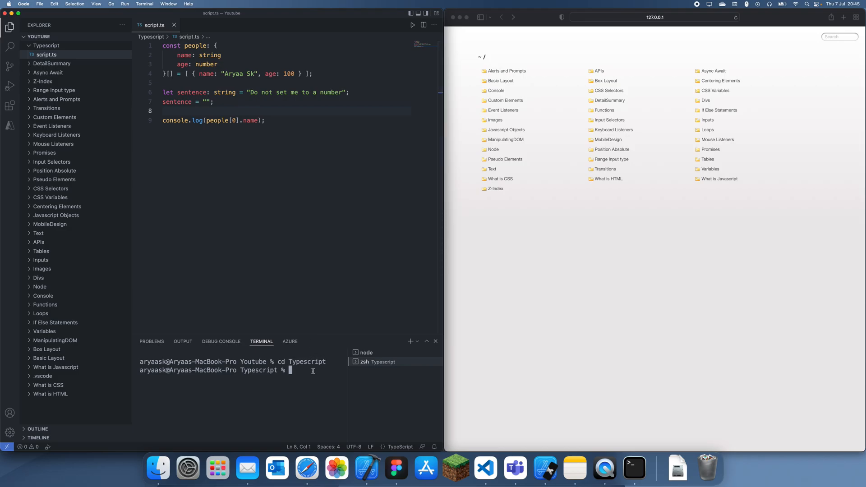
# Step: Compile script.ts to JavaScript with npx tsc script.ts
pyautogui.write('n')
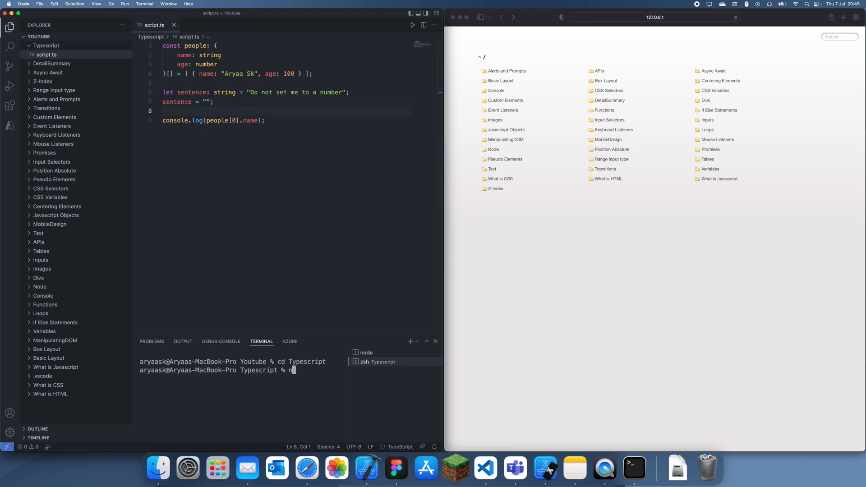
pyautogui.write('px')
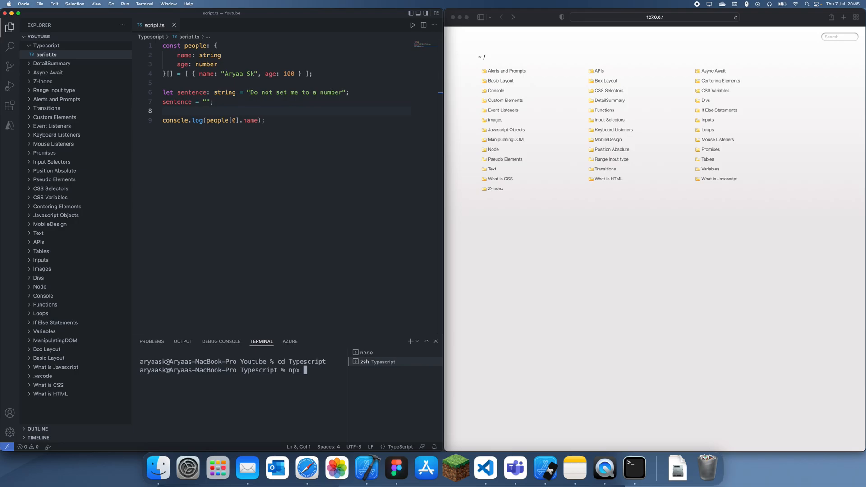
pyautogui.write('tsc')
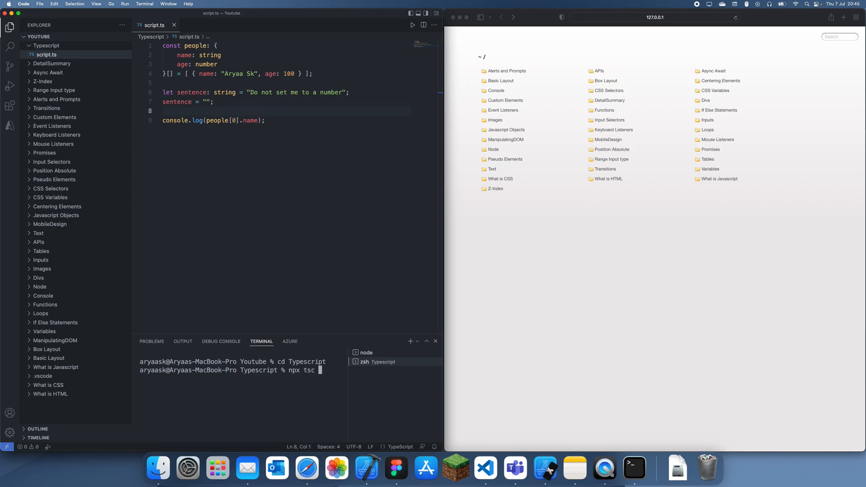
pyautogui.moveTo(353, 240)
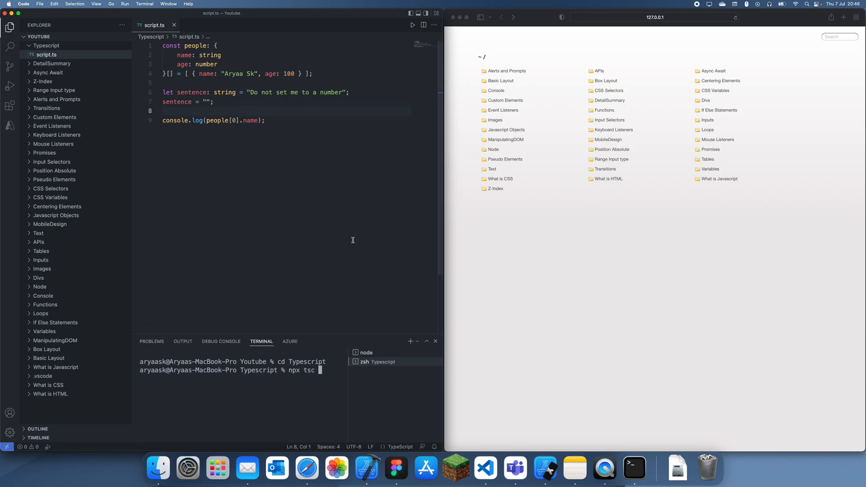
pyautogui.write('script.')
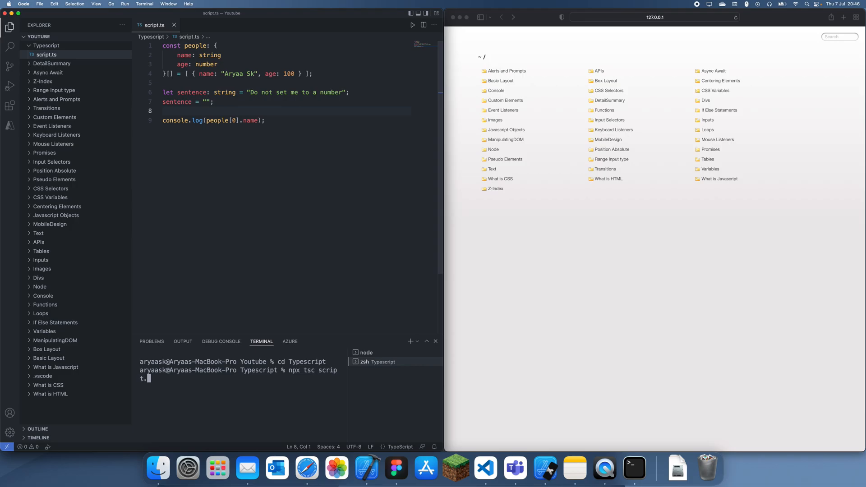
pyautogui.press('Return')
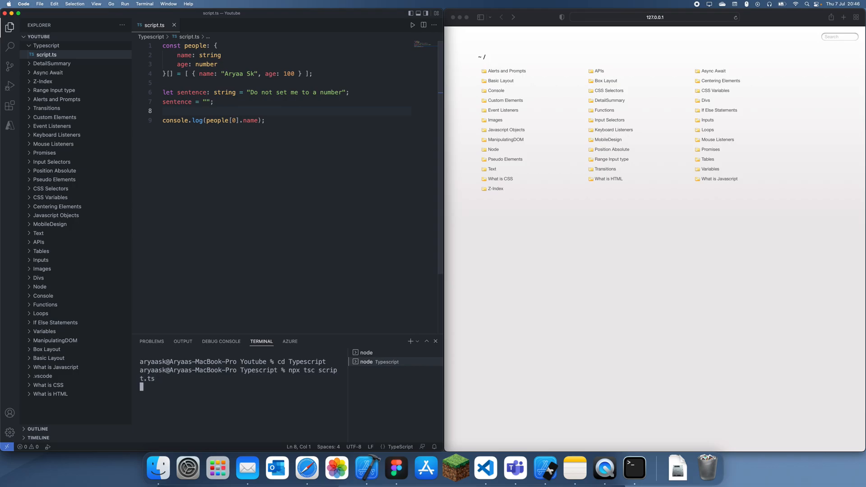
pyautogui.moveTo(172, 348)
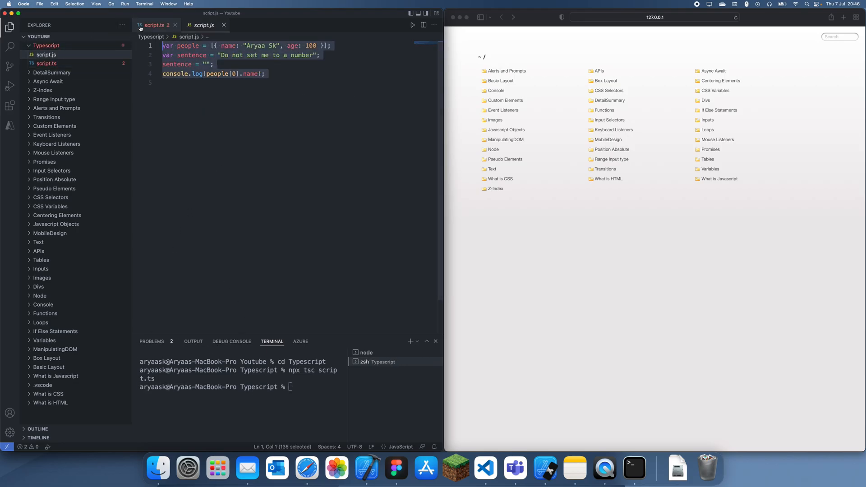
# Step: Compare the sentence and people variables and their types between script.ts and compiled script.js
pyautogui.click(154, 25)
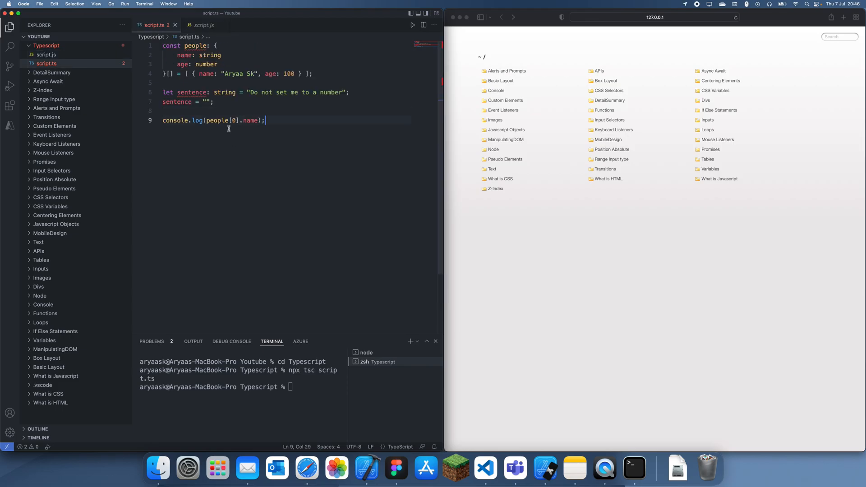
pyautogui.doubleClick(192, 92)
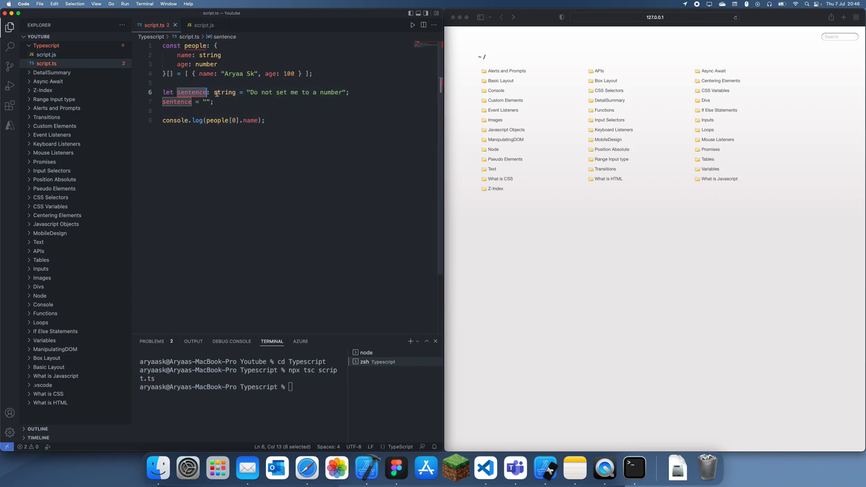
pyautogui.click(204, 25)
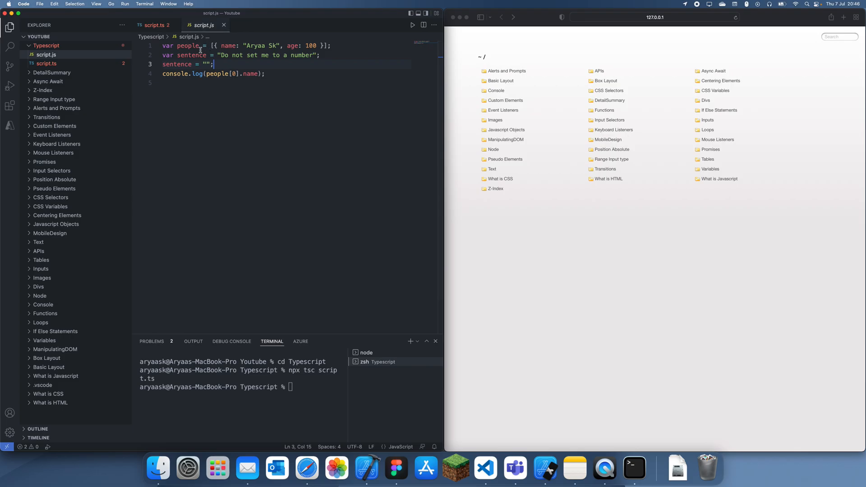
pyautogui.doubleClick(188, 46)
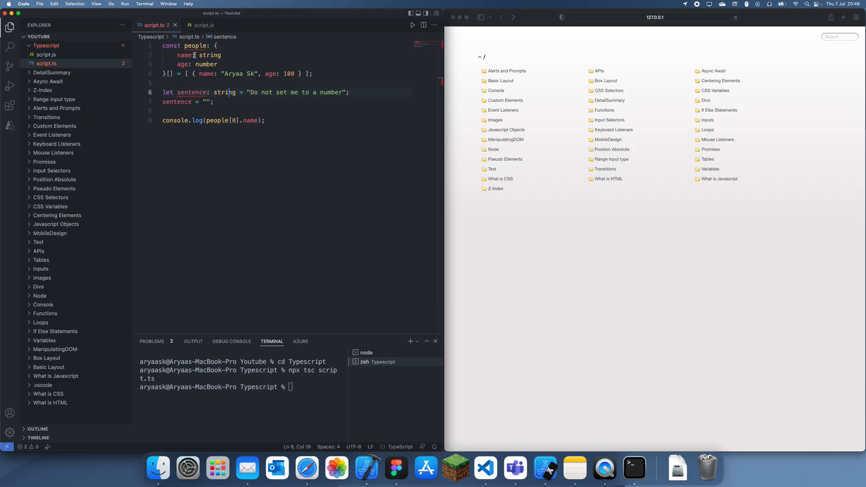
pyautogui.click(203, 26)
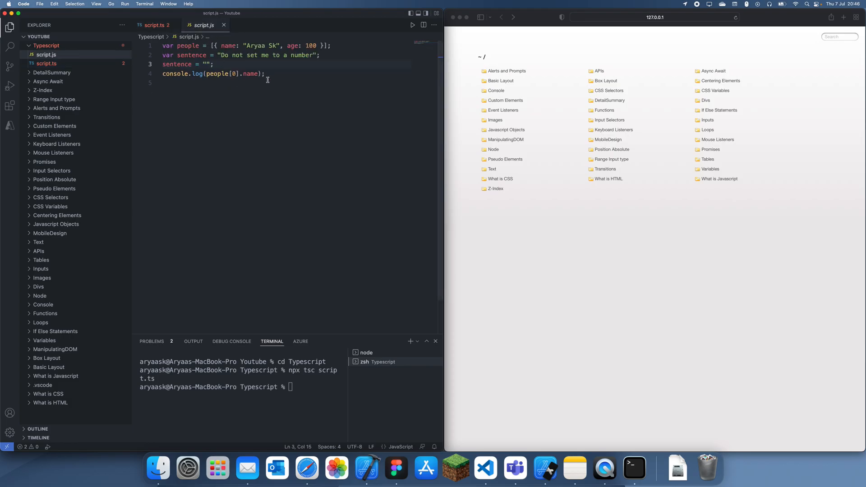
pyautogui.doubleClick(187, 45)
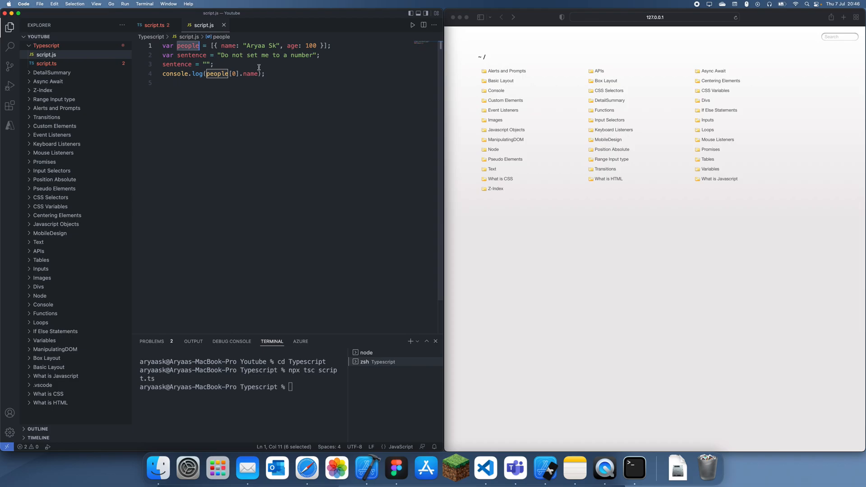
pyautogui.click(155, 25)
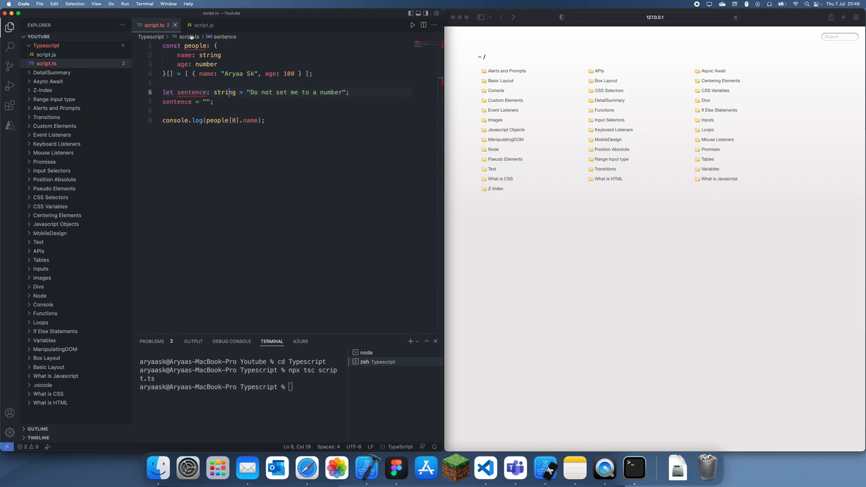
pyautogui.click(203, 25)
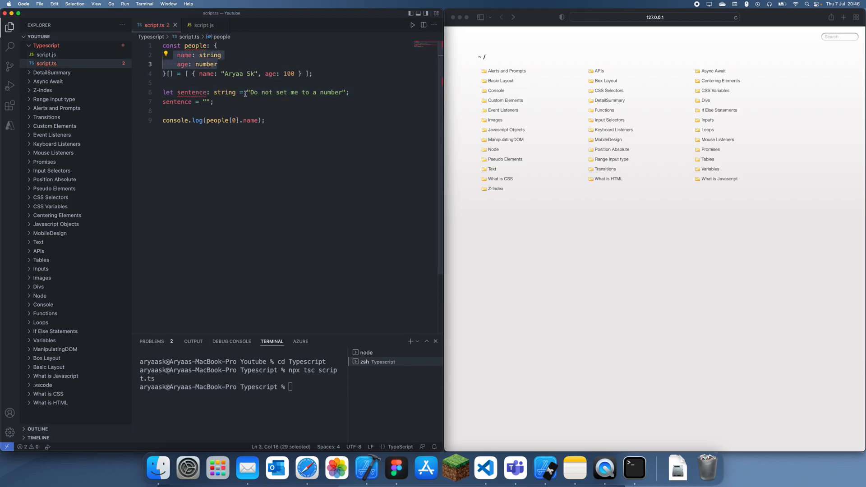
# Step: Inspect the compiled people array line in script.js against the TypeScript source
pyautogui.click(204, 25)
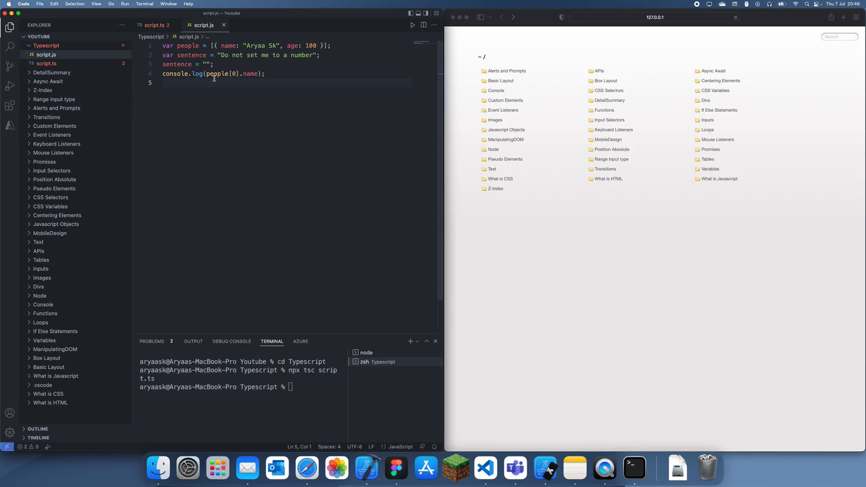
pyautogui.click(154, 25)
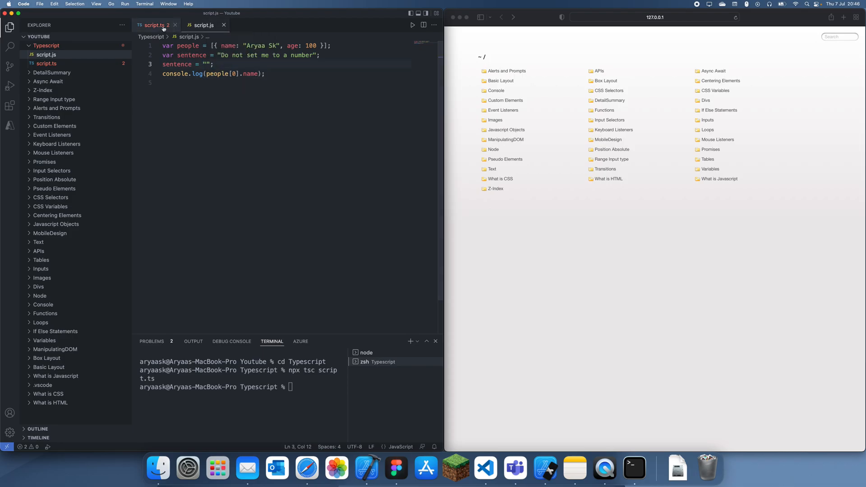
pyautogui.click(155, 25)
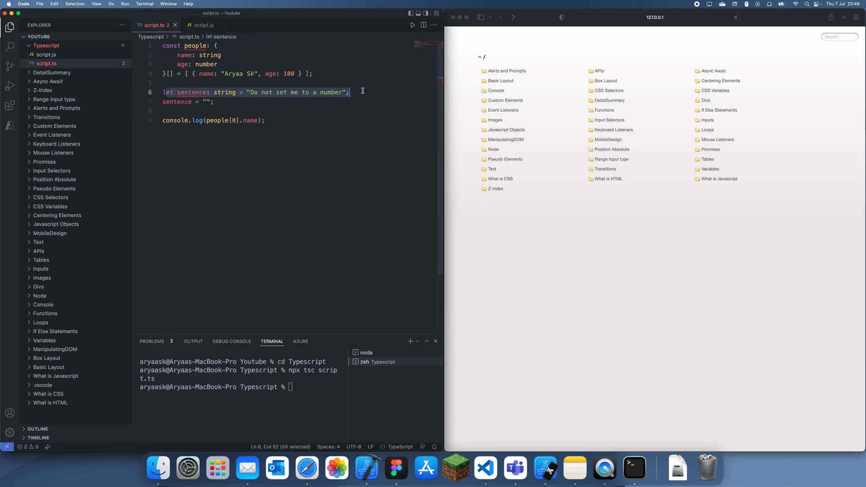
pyautogui.click(204, 26)
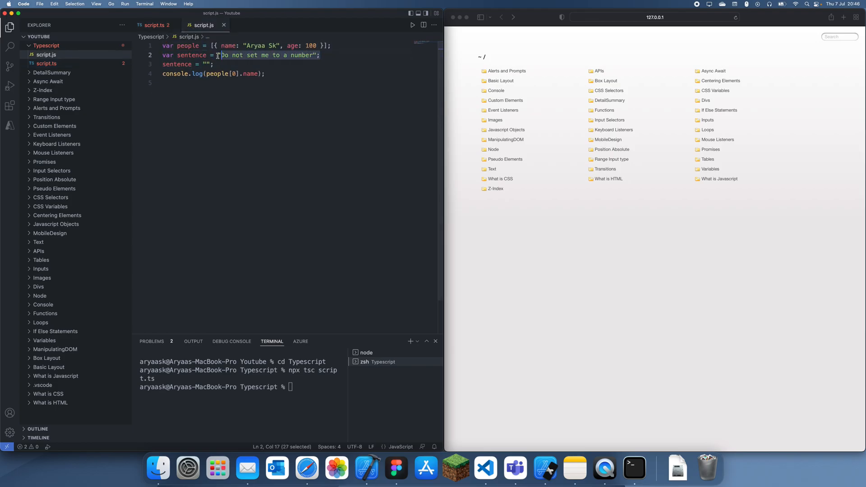
pyautogui.click(337, 55)
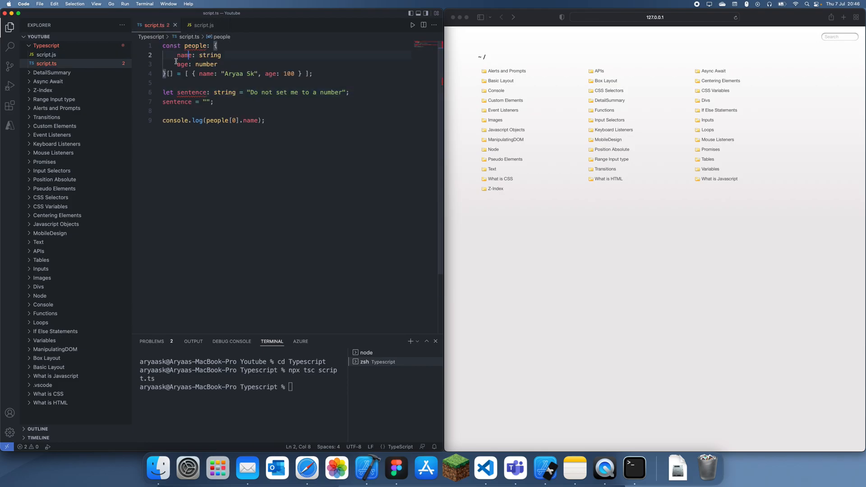
pyautogui.click(203, 26)
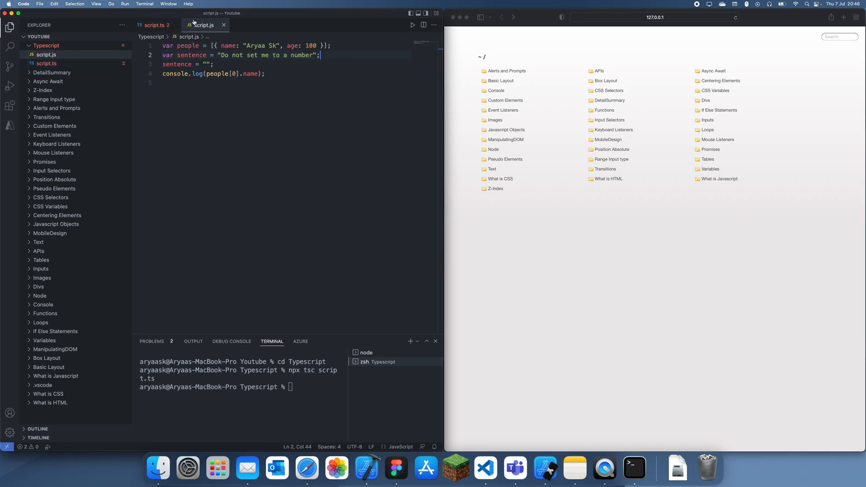
pyautogui.click(309, 45)
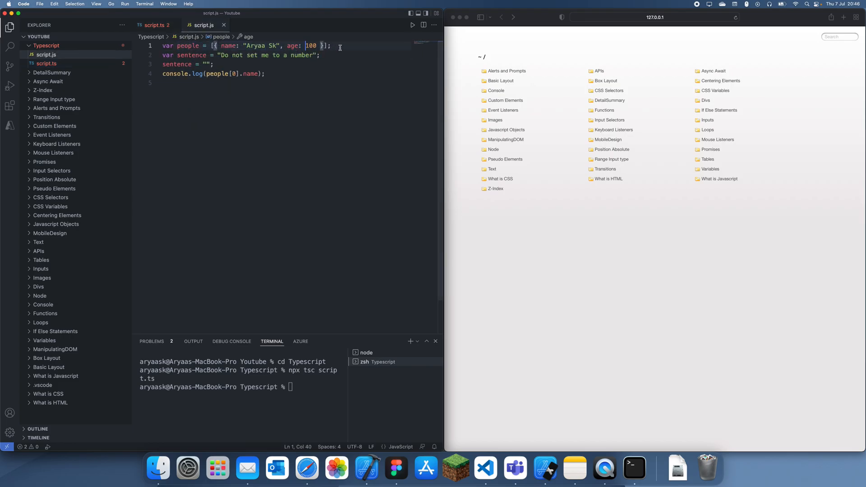
pyautogui.click(154, 25)
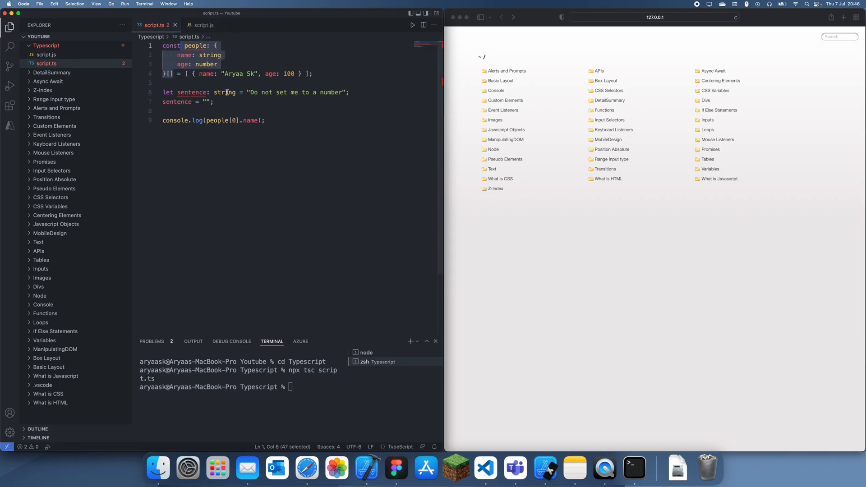
pyautogui.click(204, 25)
pyautogui.write('<script></script>')
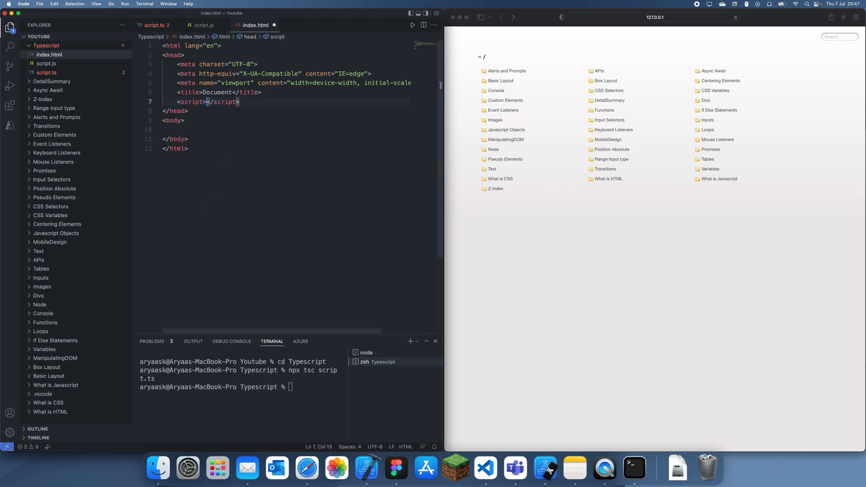
# Step: Add a script tag with src="script.js" to the head of index.html
pyautogui.write('src="script.js')
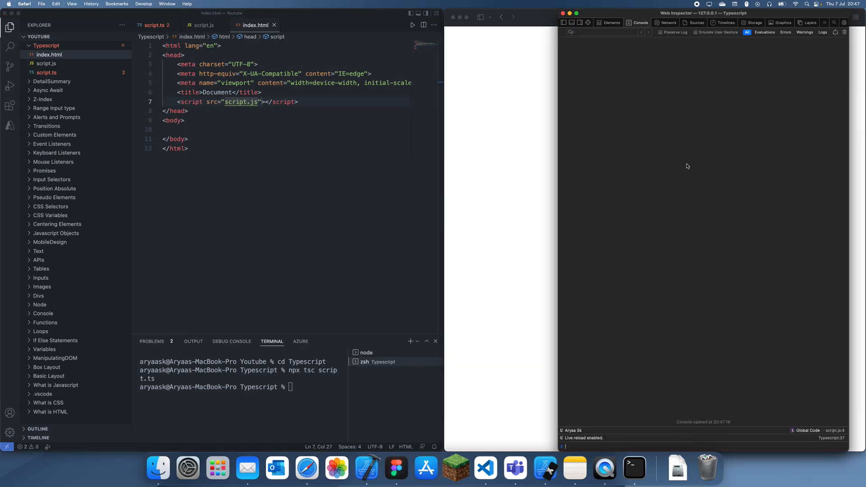
# Step: Back in script.ts, select the first person's name to rename it New Person
pyautogui.click(204, 26)
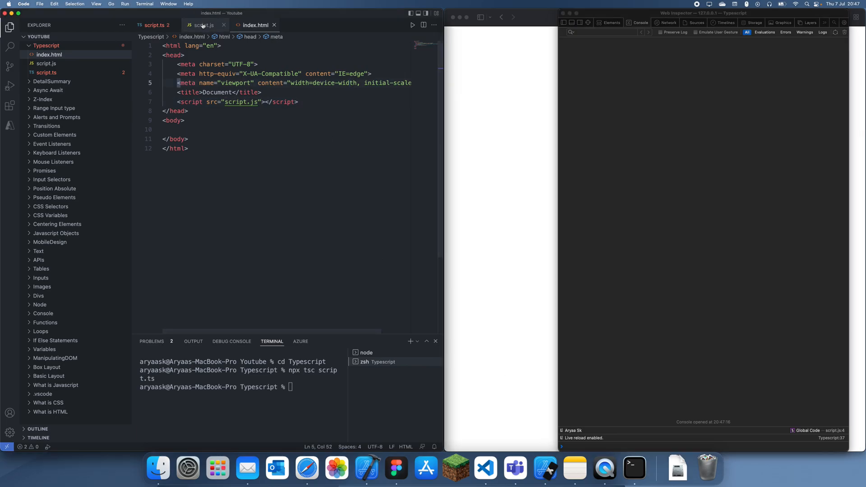
pyautogui.click(155, 25)
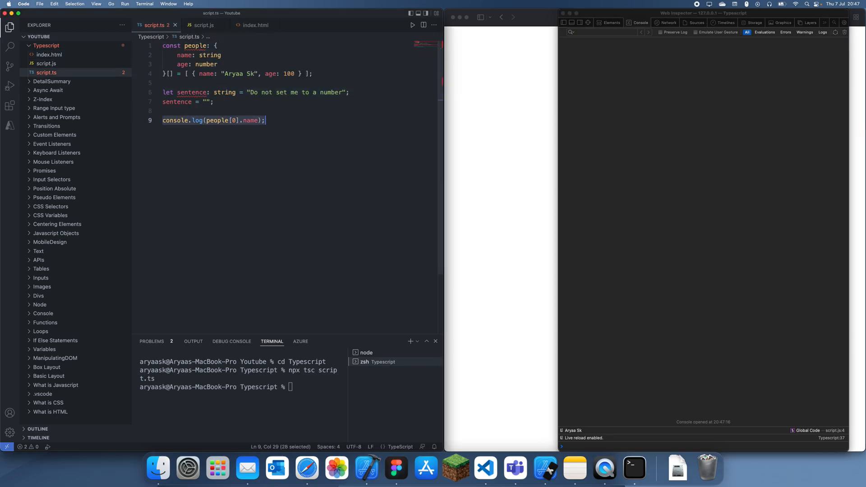
pyautogui.click(204, 26)
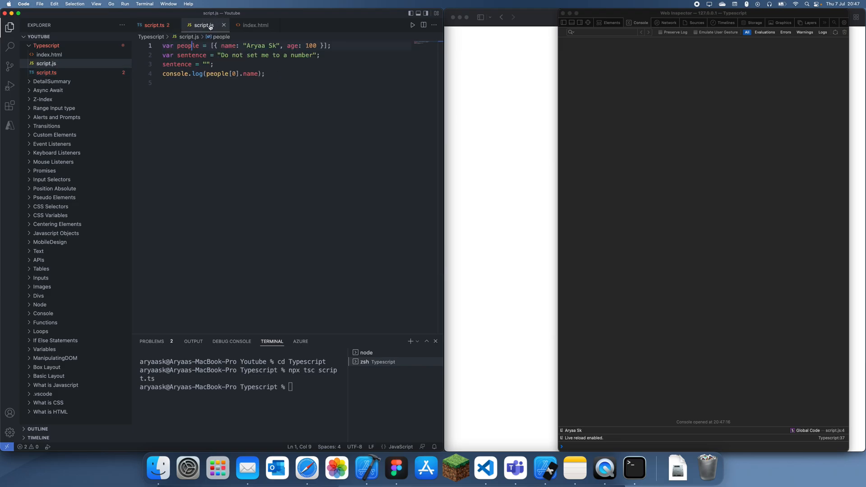
pyautogui.click(155, 25)
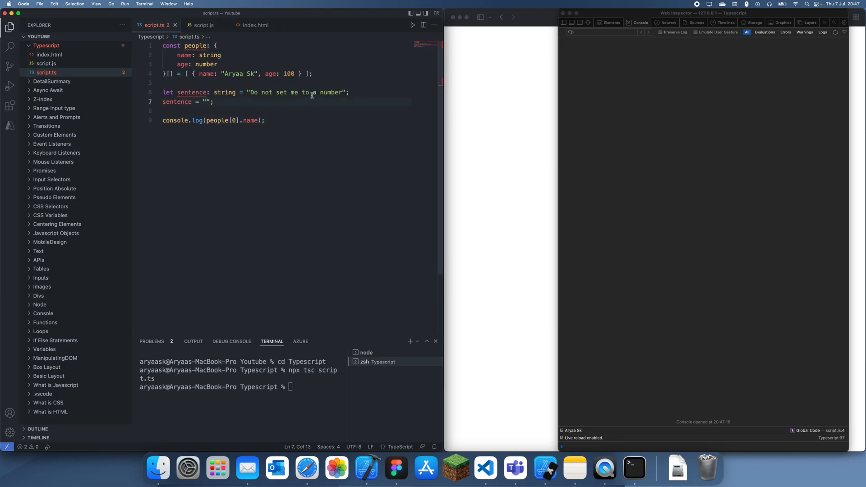
pyautogui.doubleClick(250, 120)
pyautogui.write('New Person')
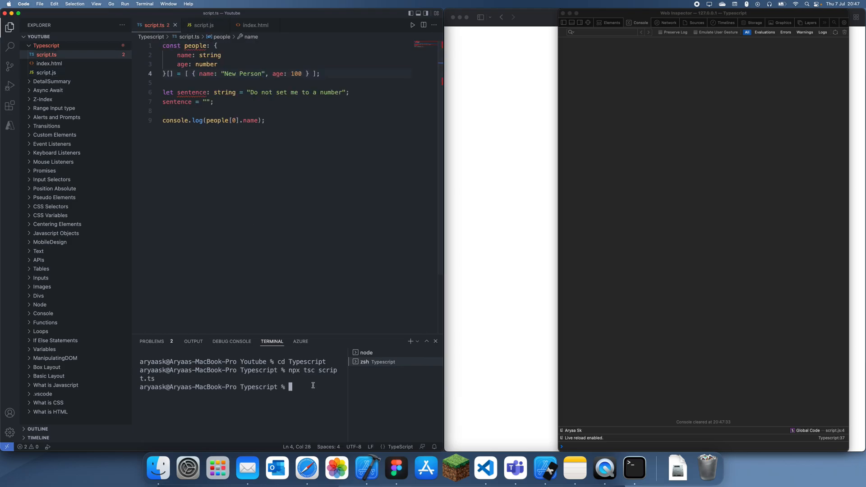
# Step: Rerun the compile after the broken attempt, retyping npx tsc script.ts
pyautogui.press('Return')
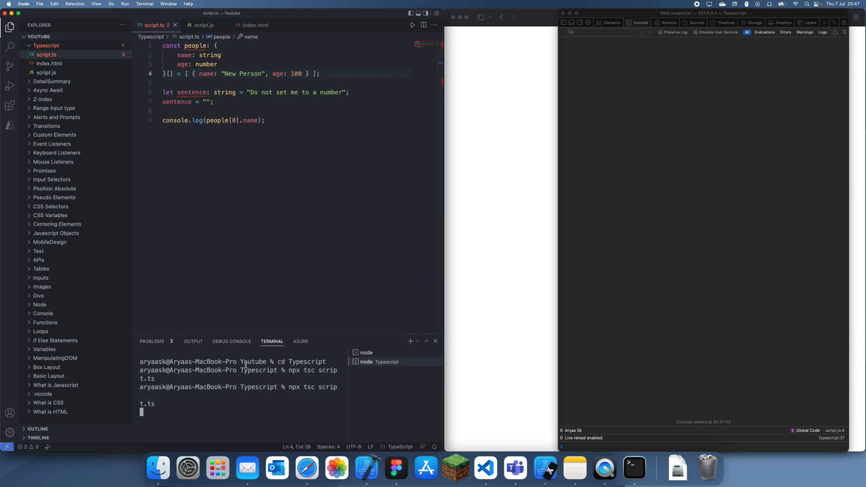
pyautogui.press('Return')
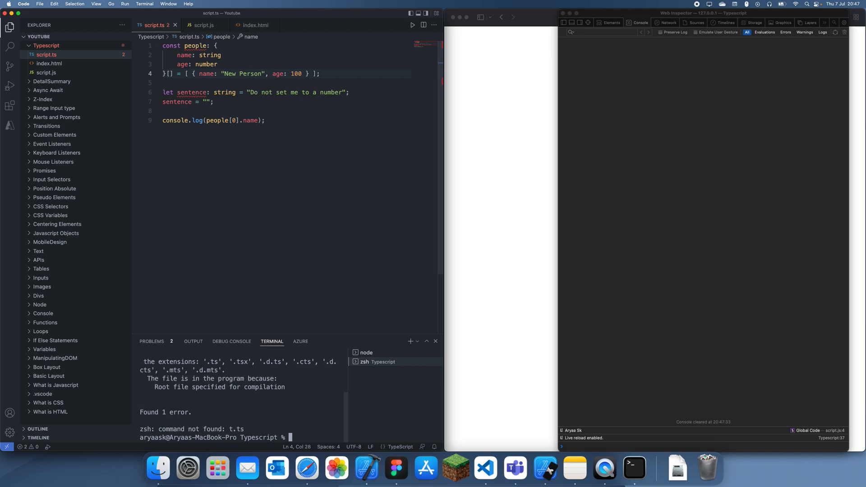
pyautogui.write('npx tsc')
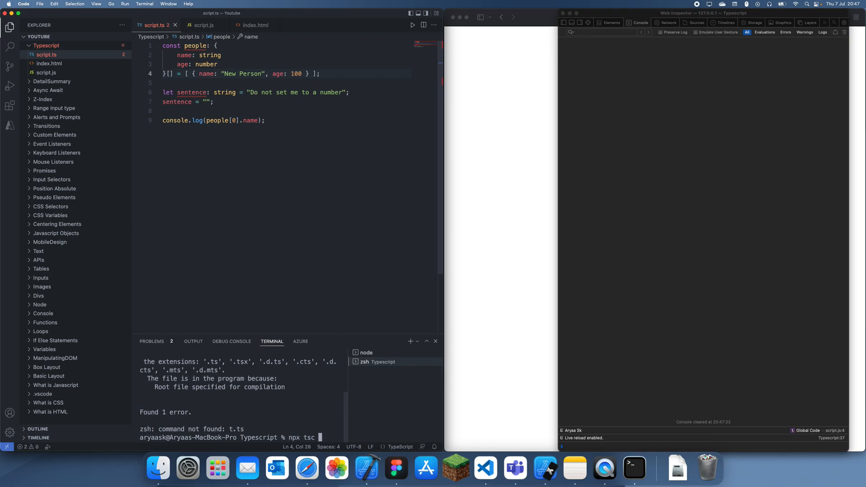
pyautogui.write('script.ts')
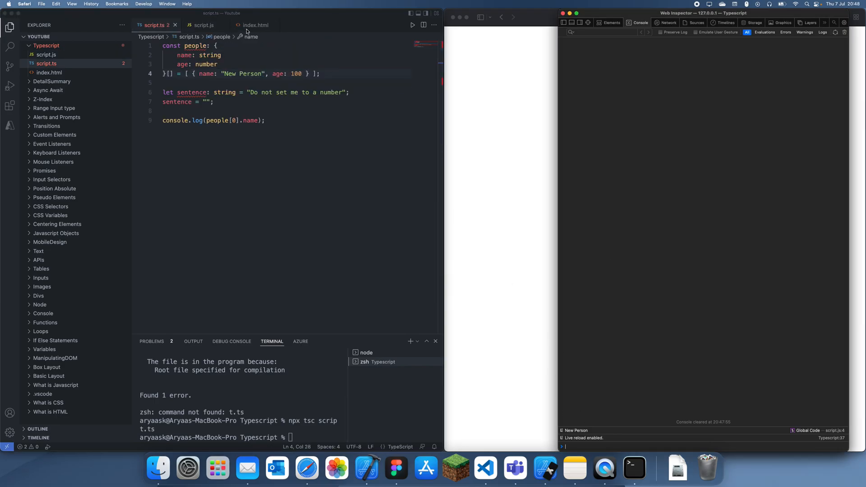
pyautogui.moveTo(225, 134)
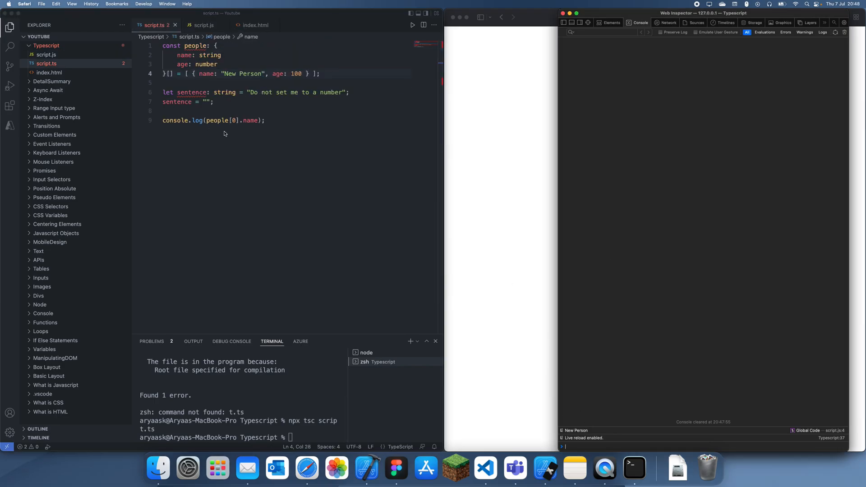
pyautogui.click(266, 120)
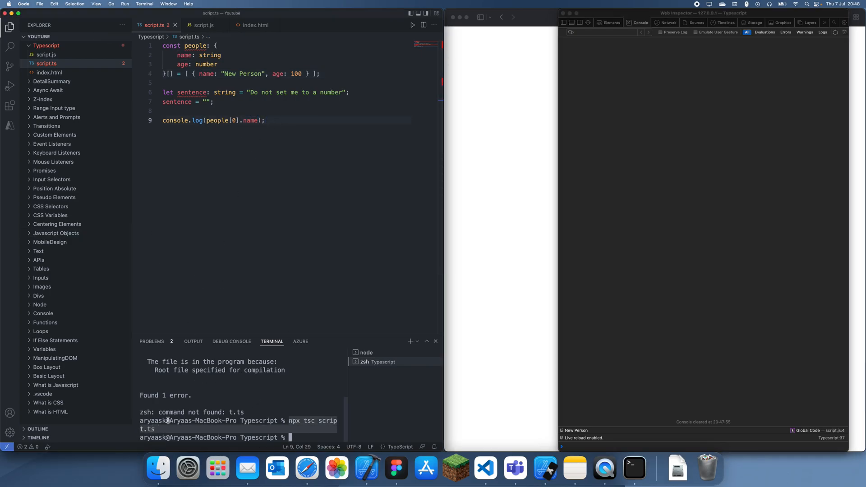
pyautogui.press('cmd+a')
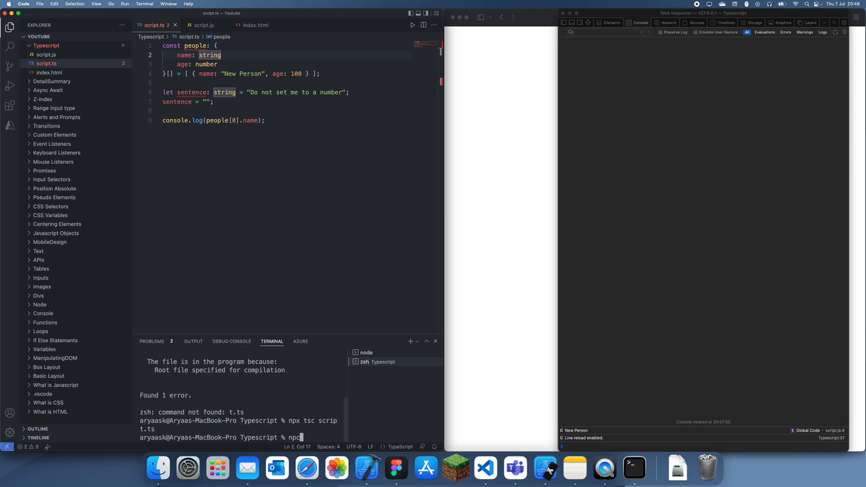
# Step: Retype and run the tsc compile command, then view the freshly compiled script.js
pyautogui.write('rsc')
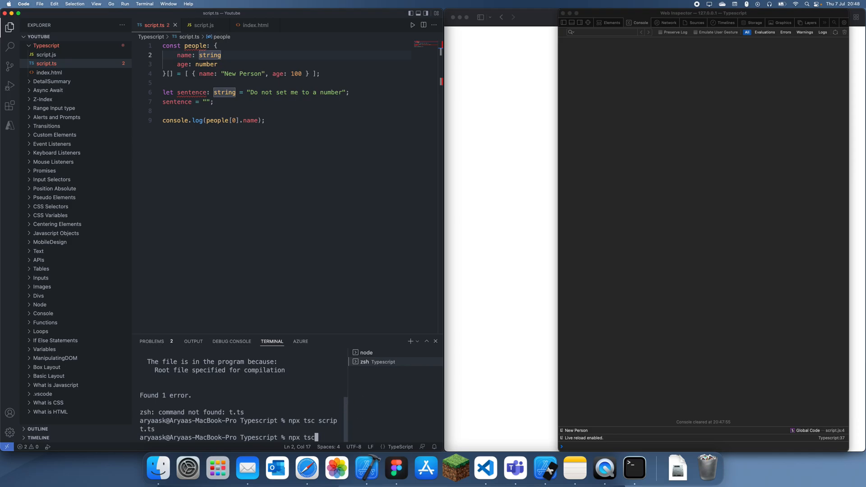
pyautogui.write('scr')
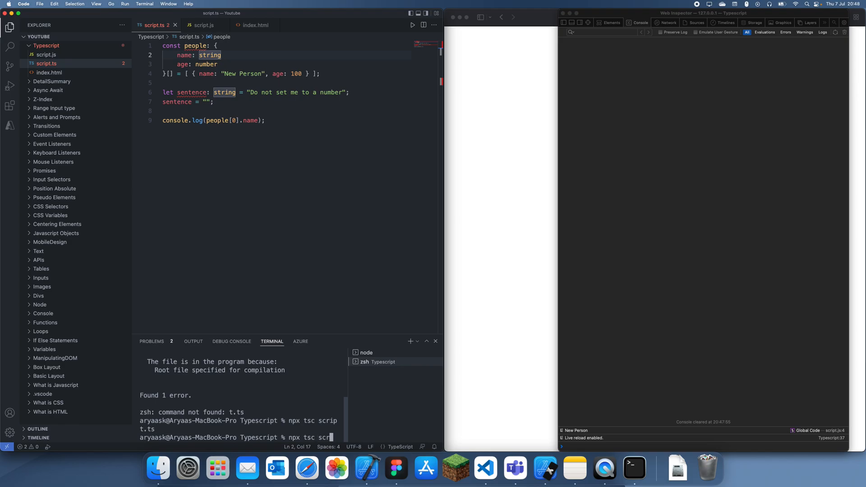
pyautogui.write('t.')
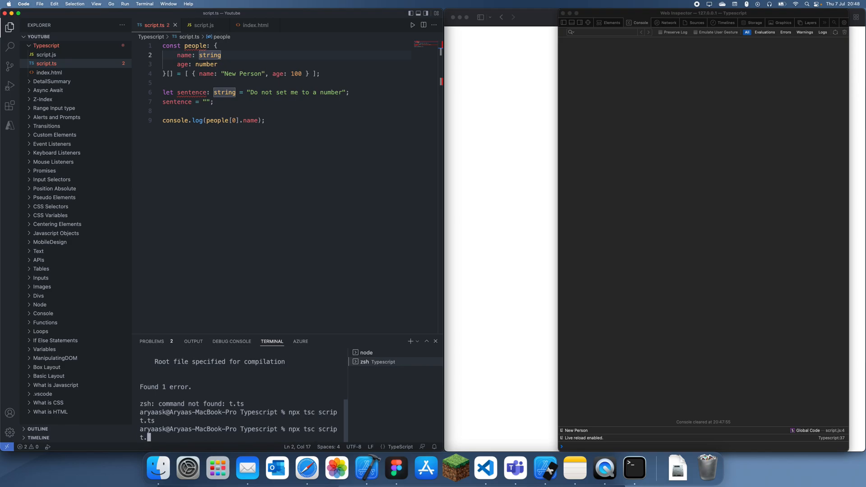
pyautogui.write('script2.ts')
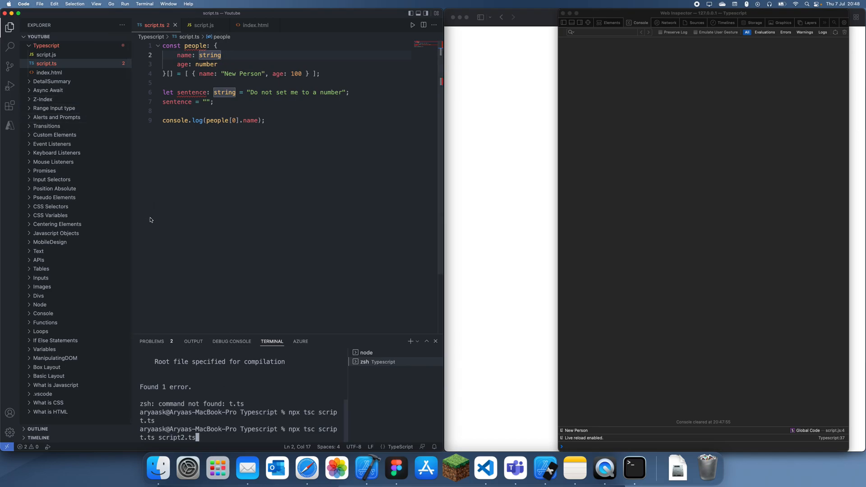
pyautogui.press('Return')
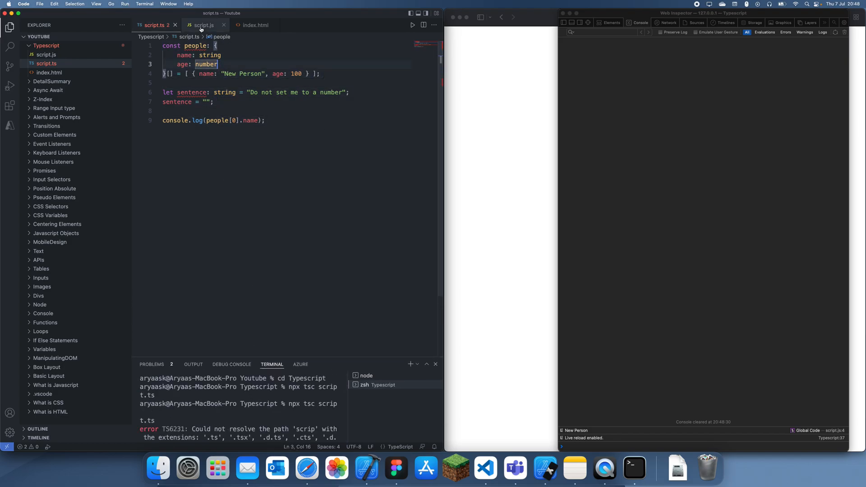
pyautogui.click(202, 25)
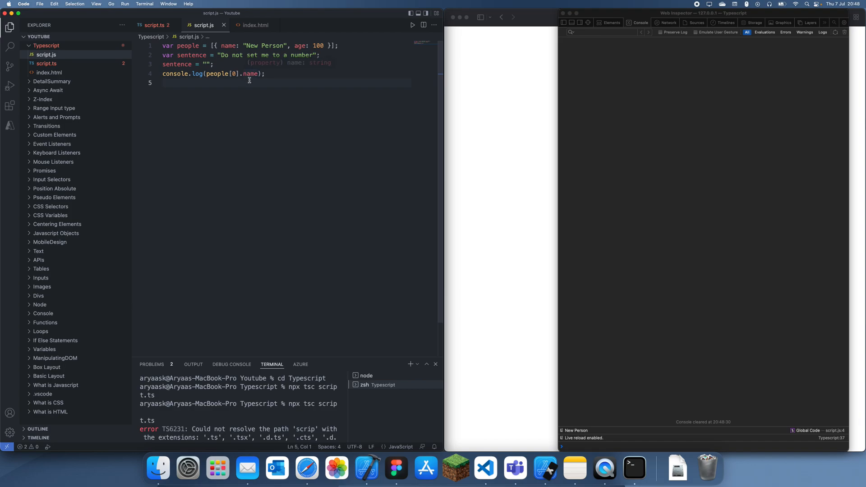